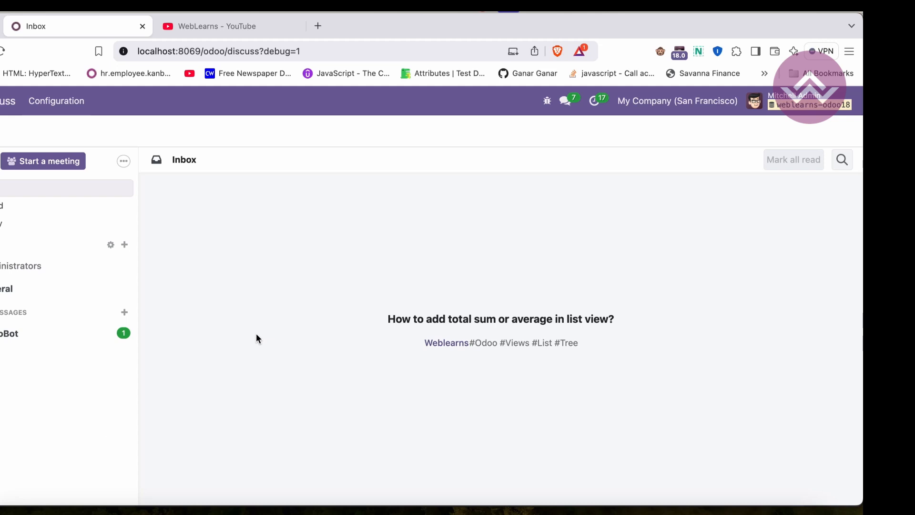
mouse_move(264, 124)
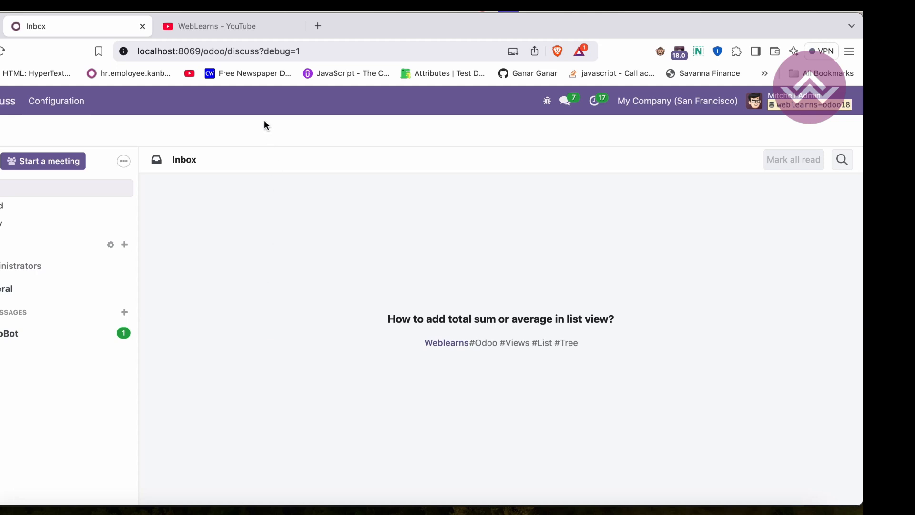
- Browse the WebLearns channel Home page down to its Odoo 17 and 18 playlists
left_click(217, 26)
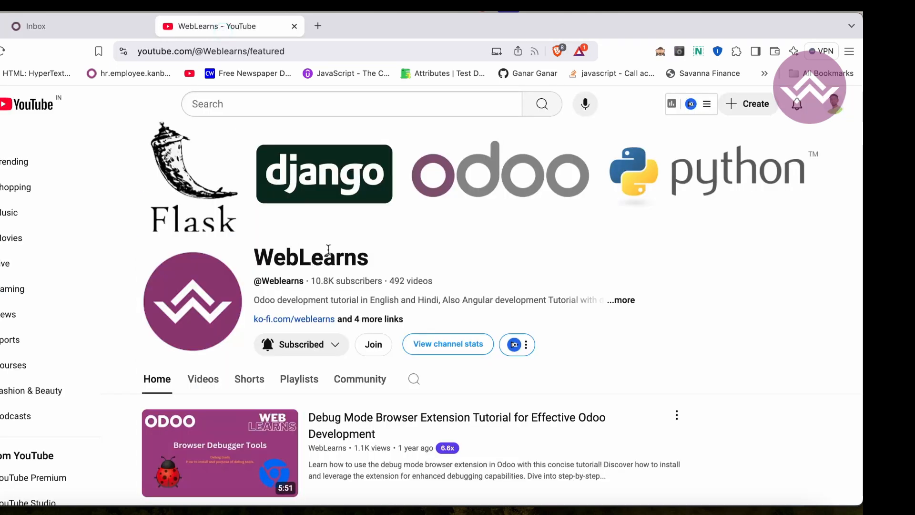
mouse_move(328, 248)
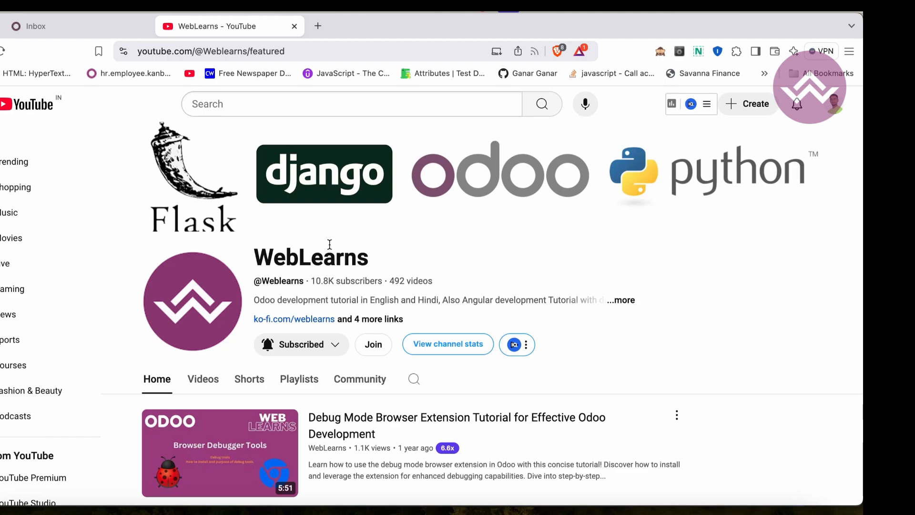
scroll("down", 3)
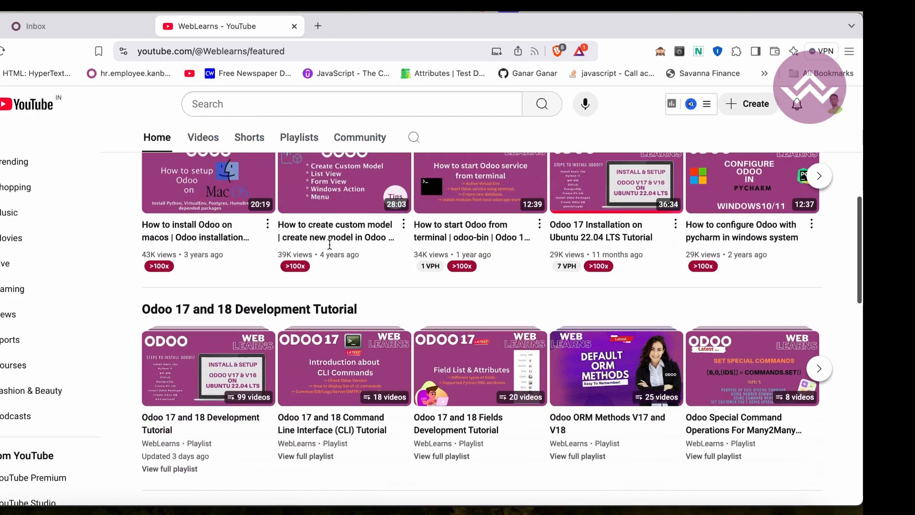
scroll("down", 3)
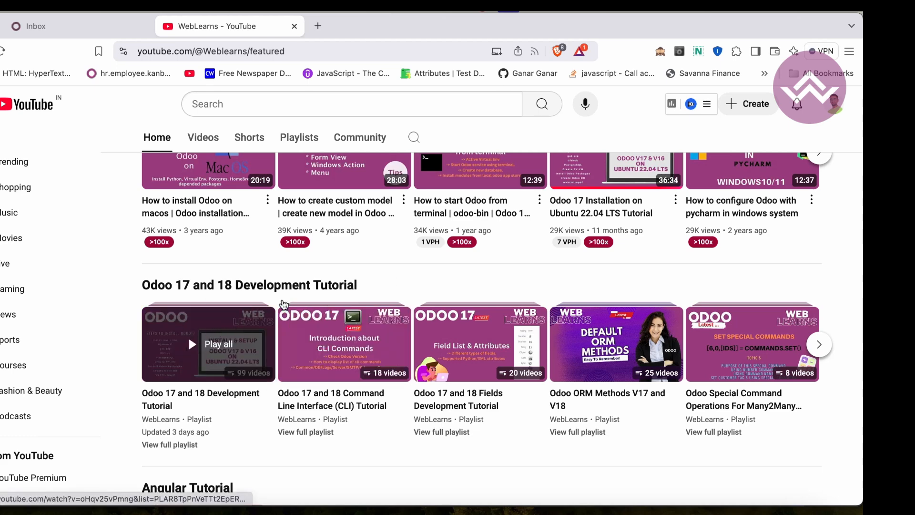
mouse_move(384, 280)
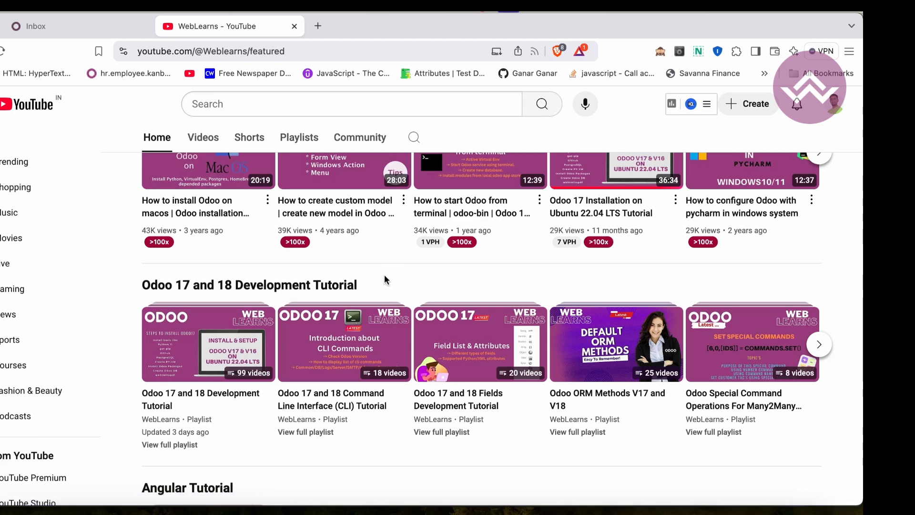
mouse_move(208, 343)
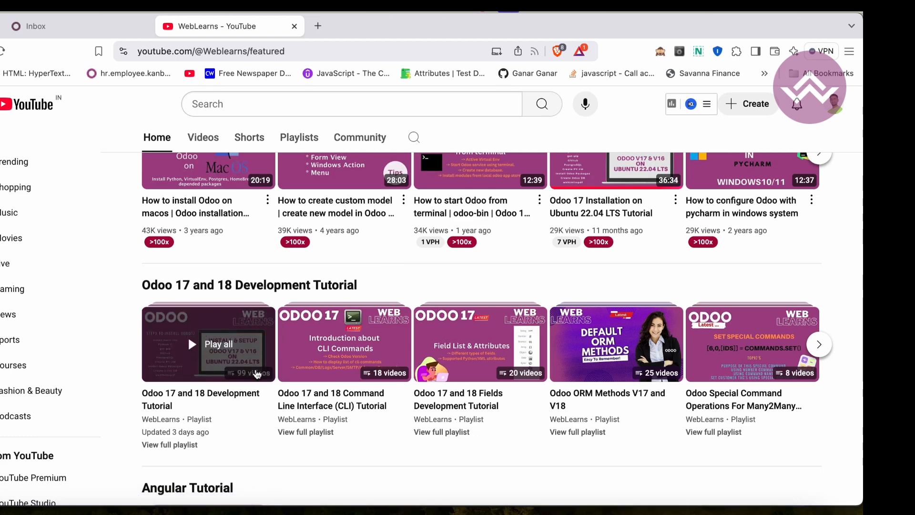
mouse_move(758, 357)
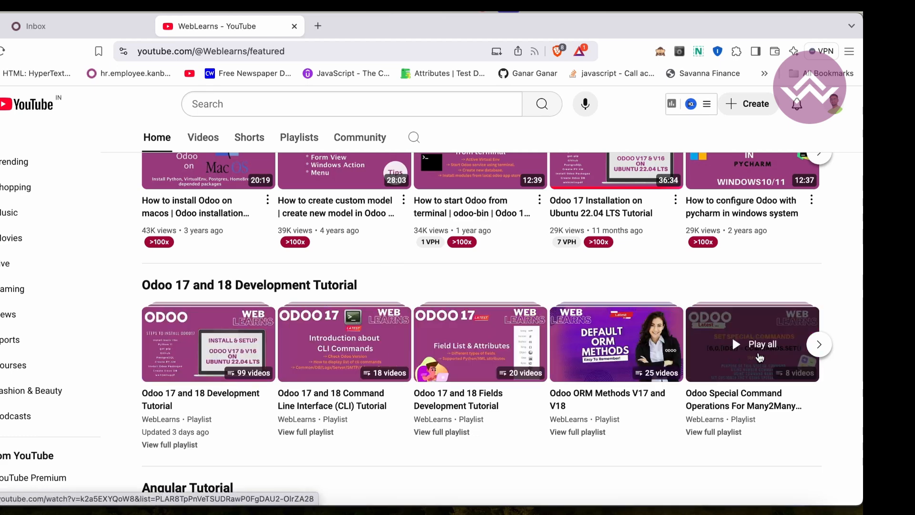
left_click(819, 344)
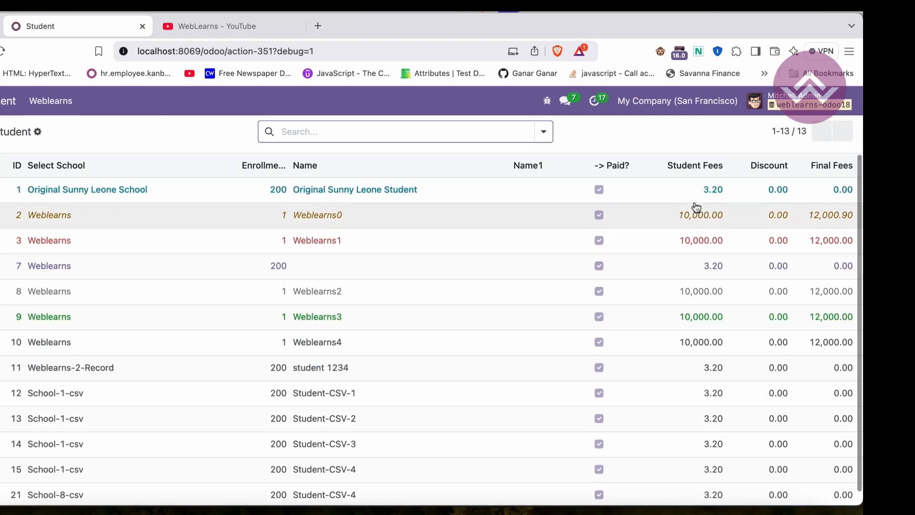
- Scroll through the 13 student records to check the fee columns without totals
scroll("down", 3)
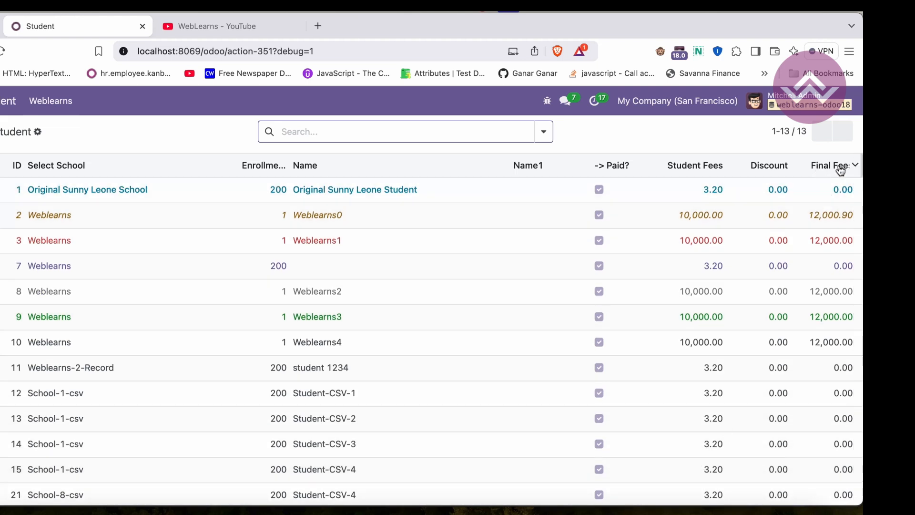
scroll("down", 3)
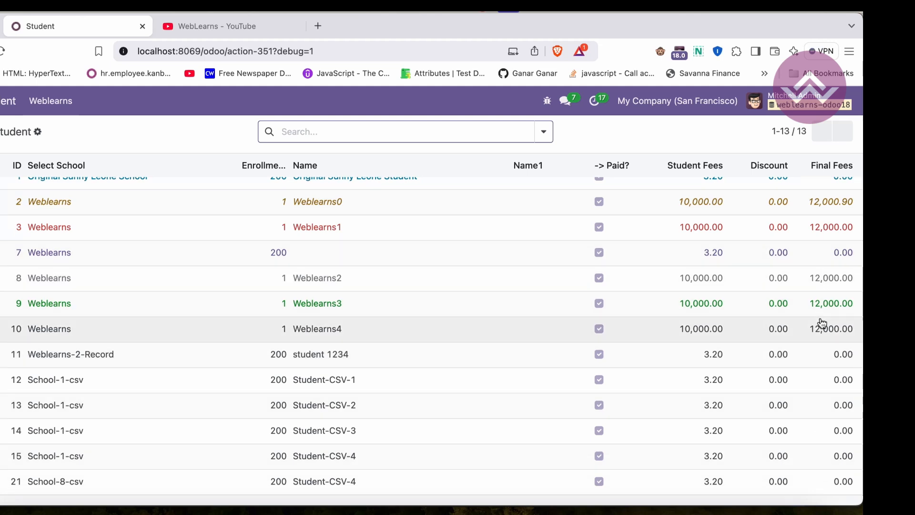
mouse_move(145, 430)
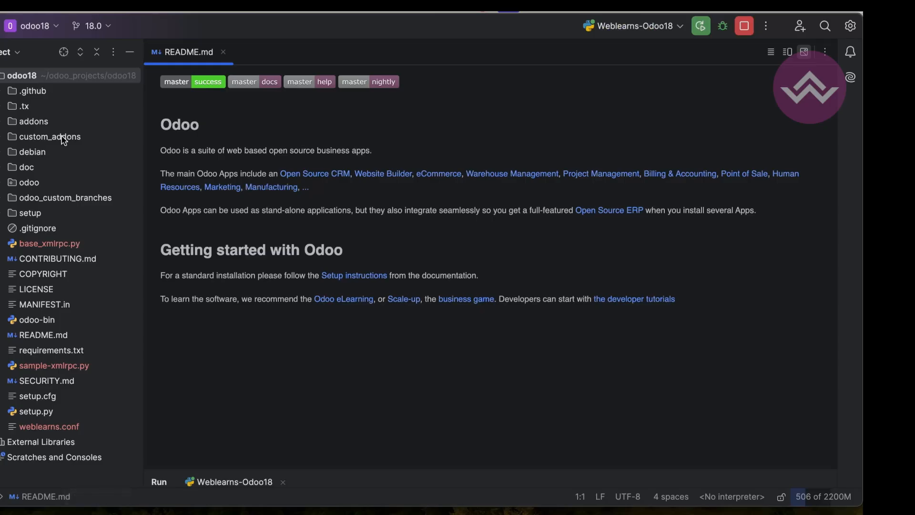
- Locate student_view.xml under custom_addons/student/views and bring up the list view
left_click(51, 136)
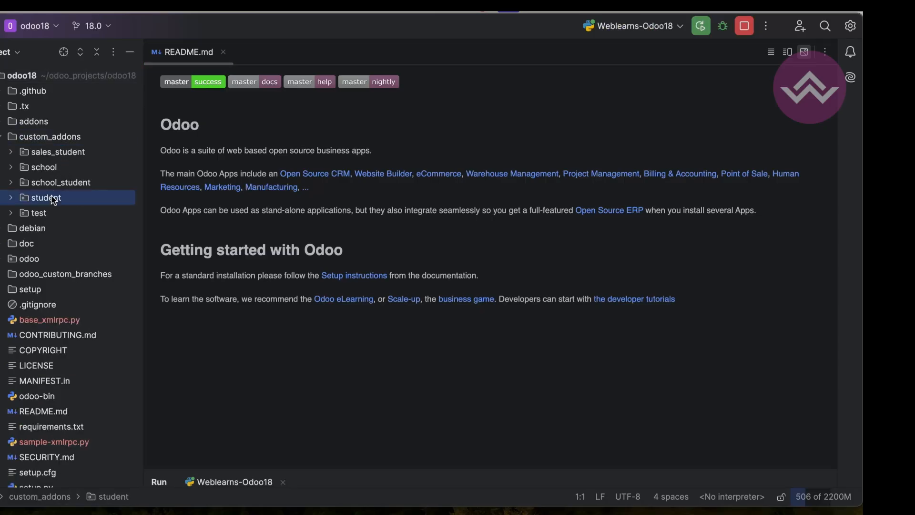
left_click(46, 197)
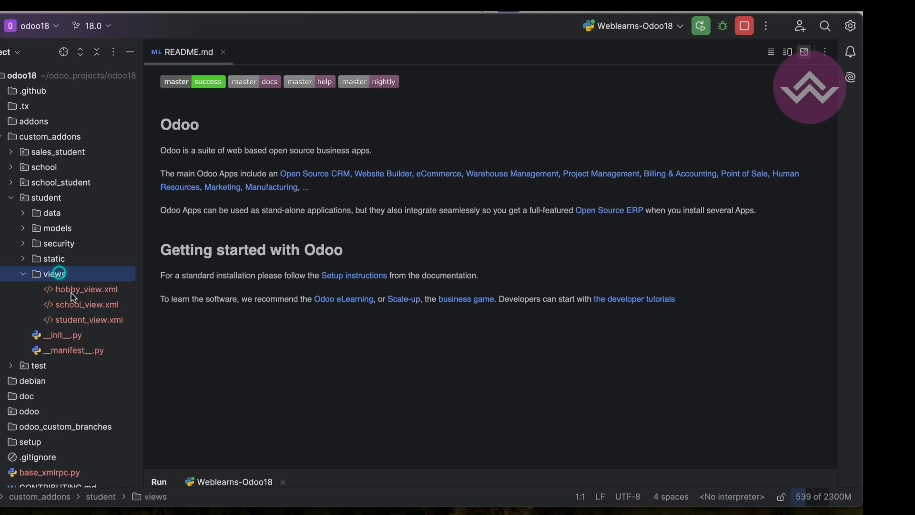
double_click(89, 320)
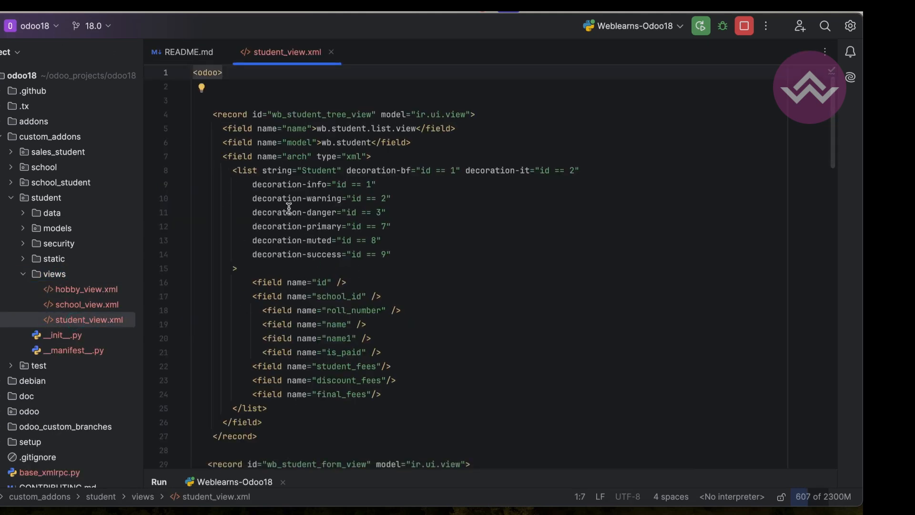
scroll("down", 3)
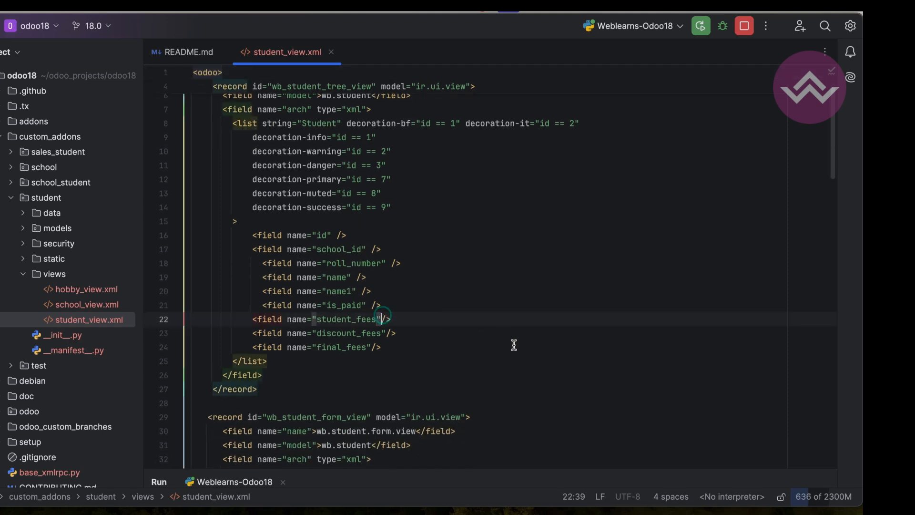
- Add sum="Total Fees" to the student_fees field of the list view
type("sum")
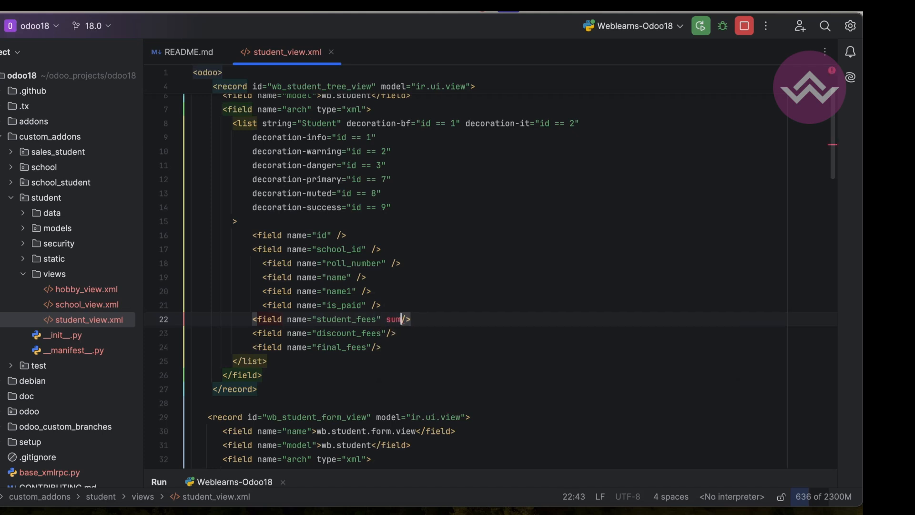
type("=\"")
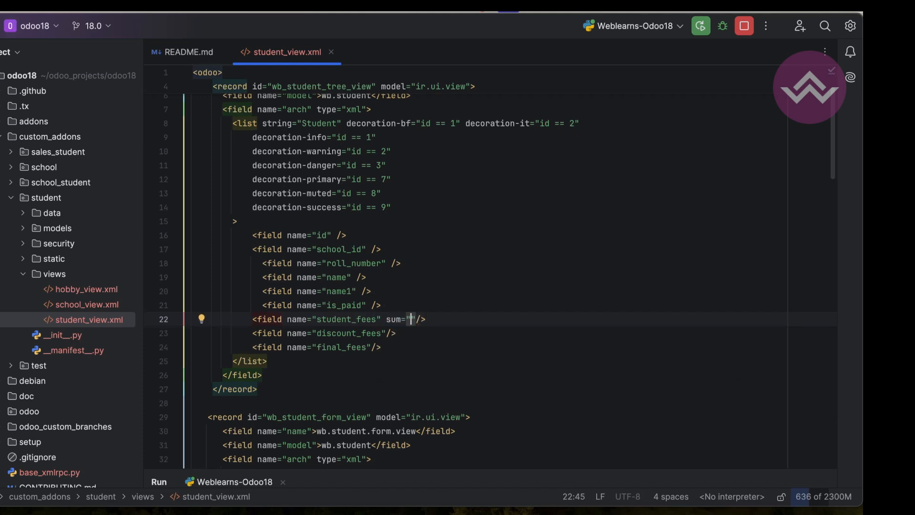
type("Total S")
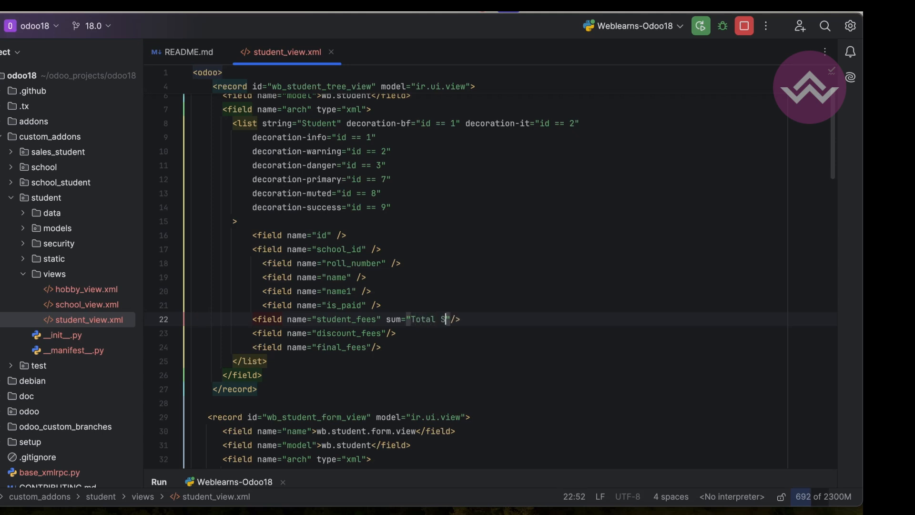
type("ees")
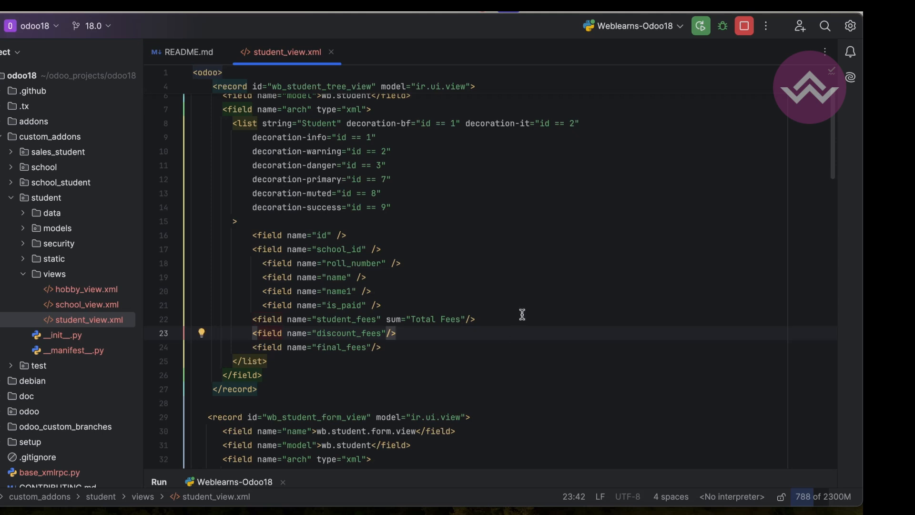
left_click(765, 26)
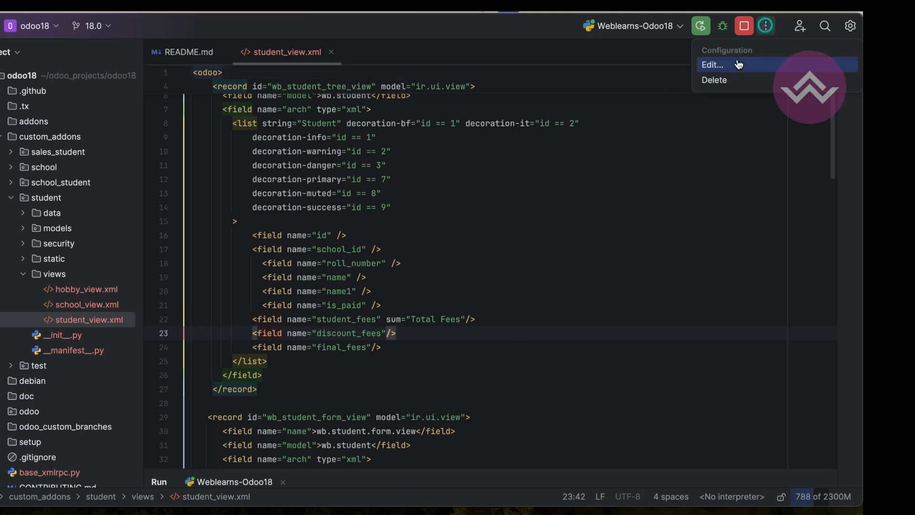
- Append -u student to the Odoo run parameters and rerun the server
left_click(711, 64)
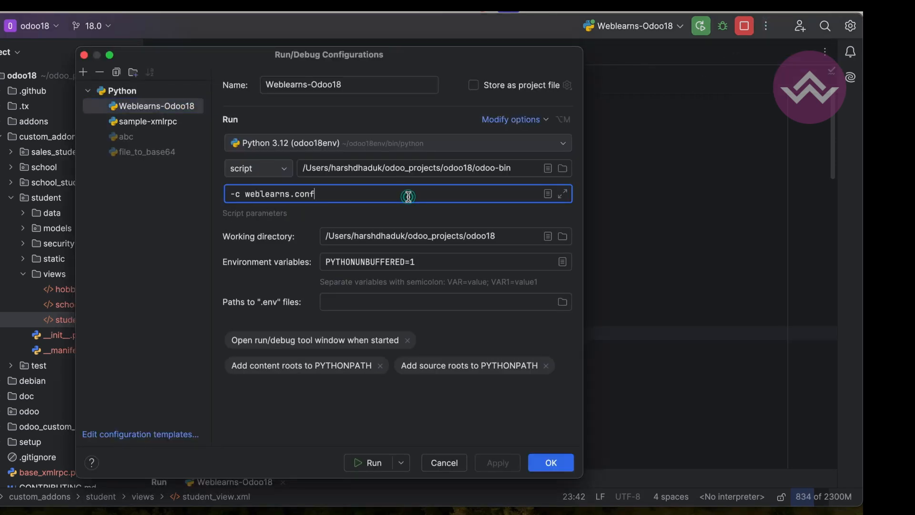
type("-u stu")
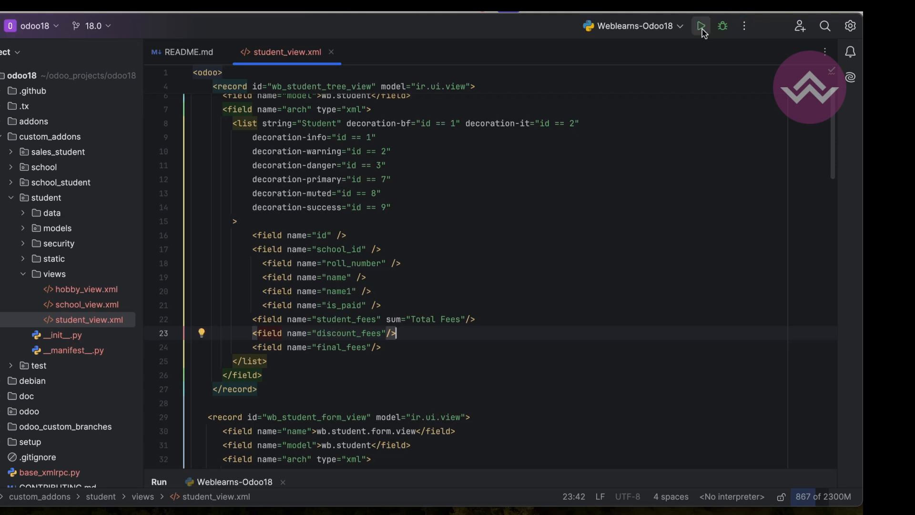
left_click(701, 26)
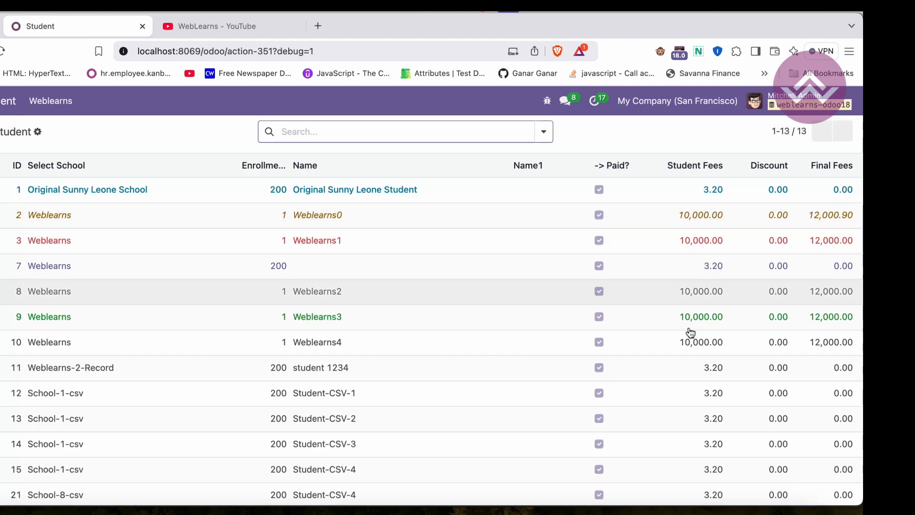
- Reveal the 50,025.60 Student Fees footer total, then return to PyCharm
scroll("down", 3)
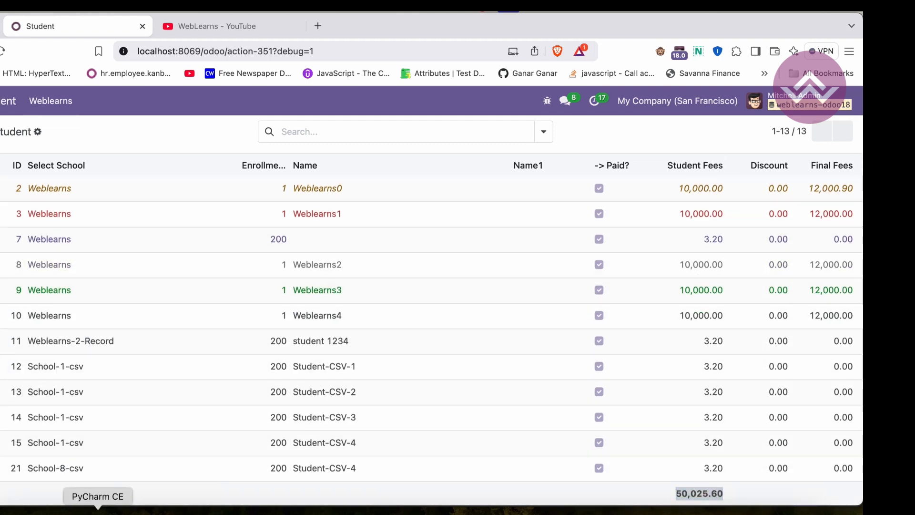
left_click(97, 496)
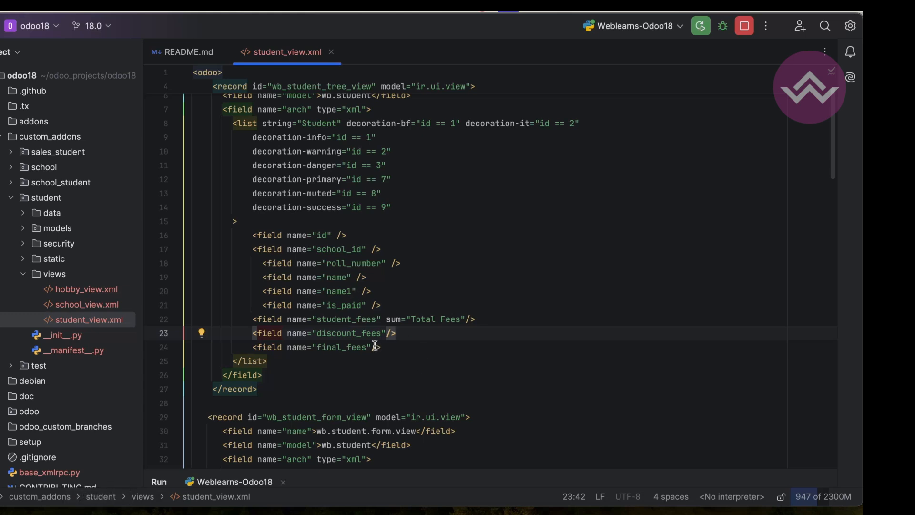
- Add avg="Average of Final Fees" to final_fees and sum="Total Discount" to discount_fees, then rerun the server
type("avg=\"")
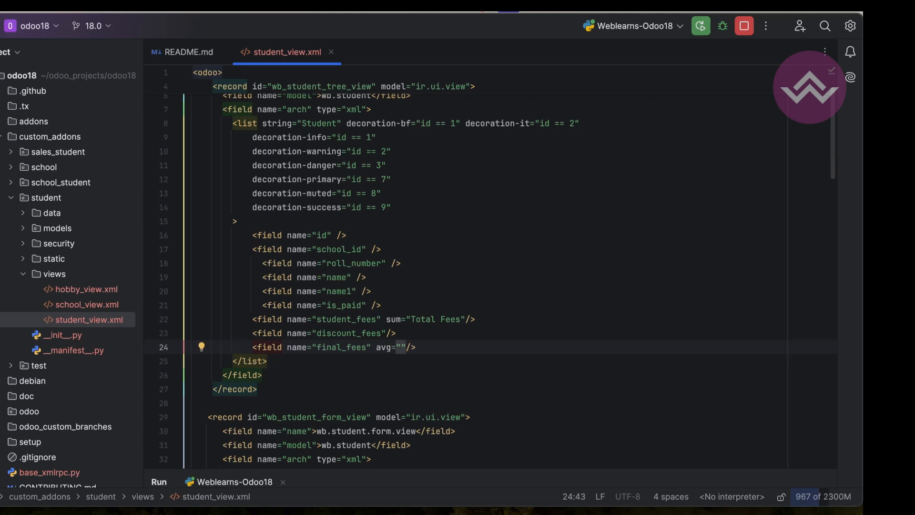
type("A")
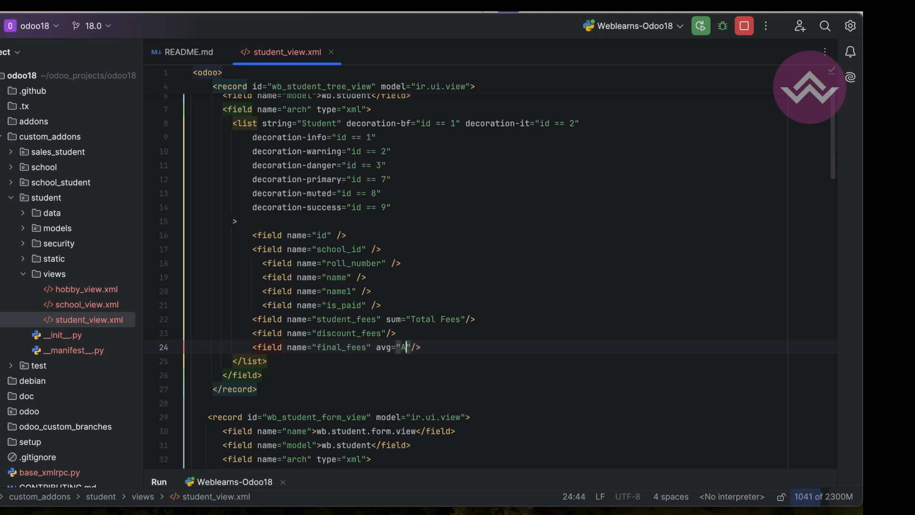
type("verage of Final F")
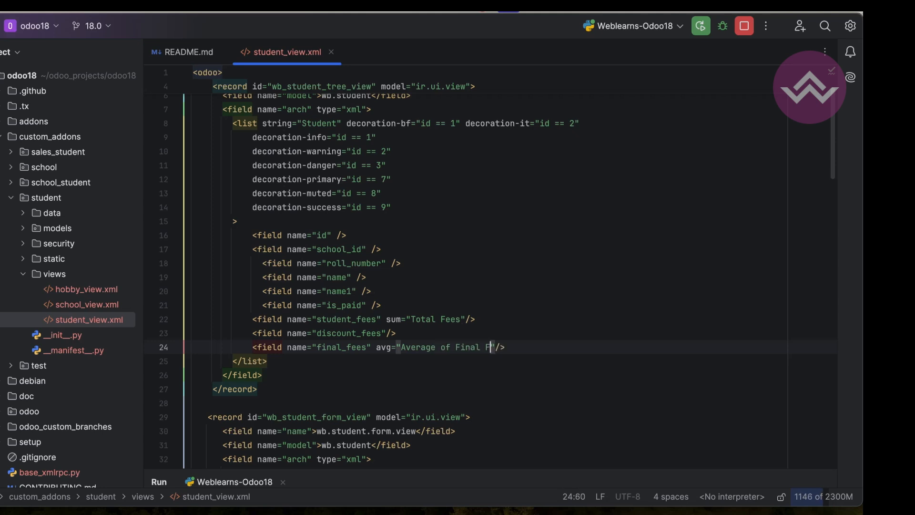
type("sum=\"Total D")
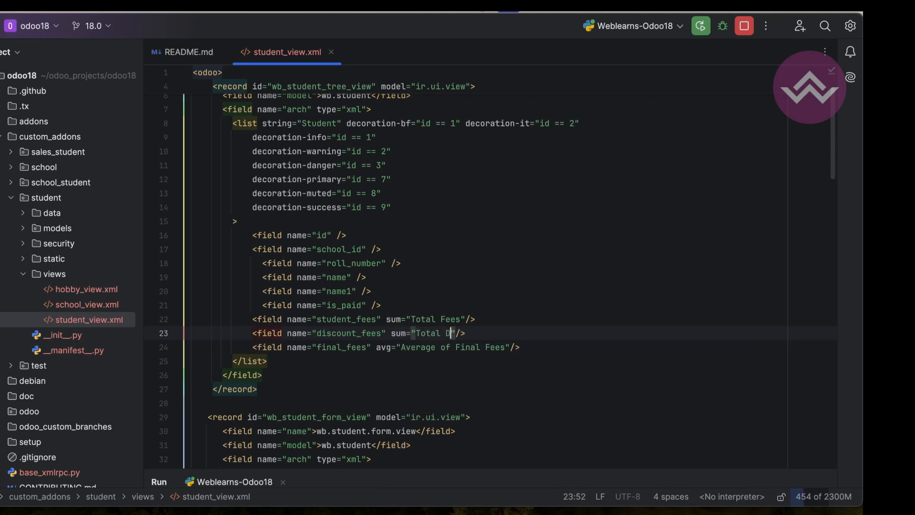
type("iscount")
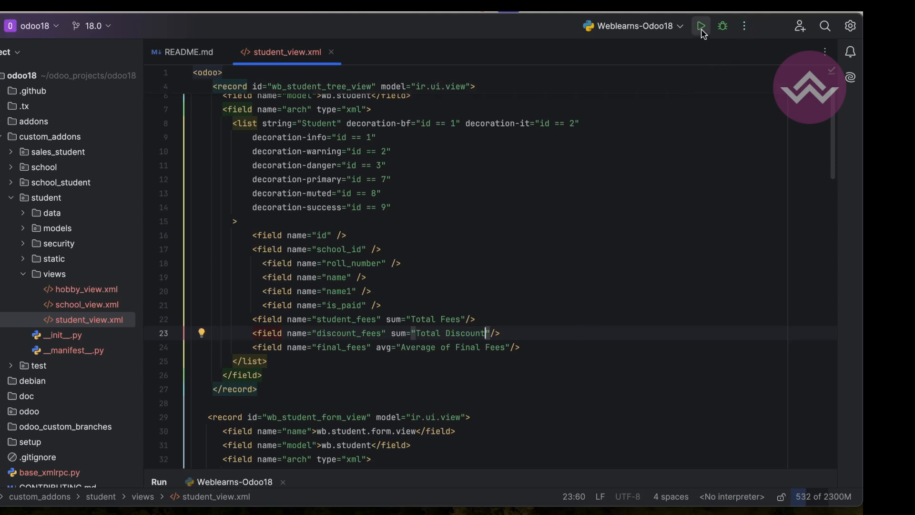
left_click(700, 26)
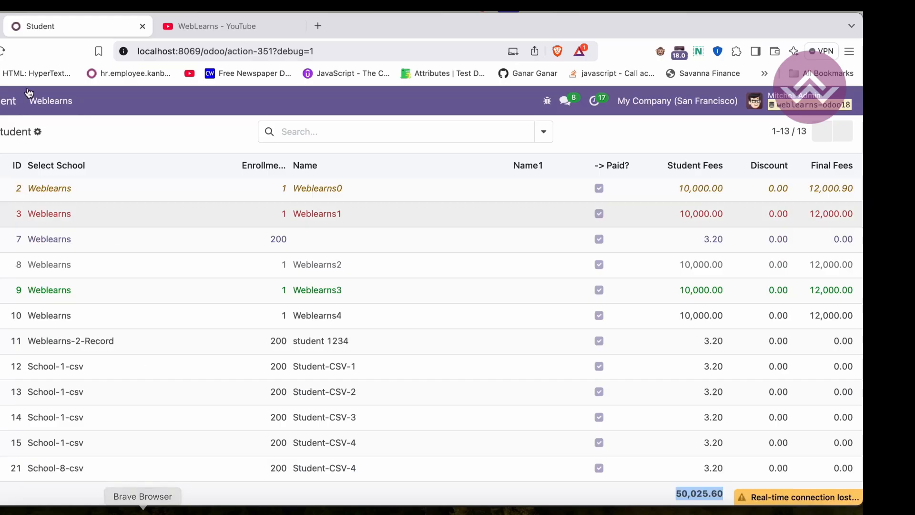
mouse_move(112, 135)
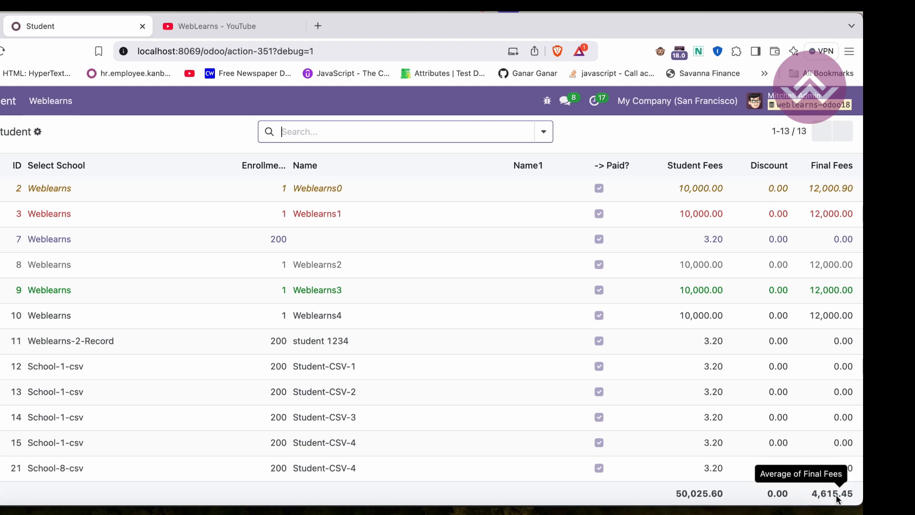
mouse_move(850, 501)
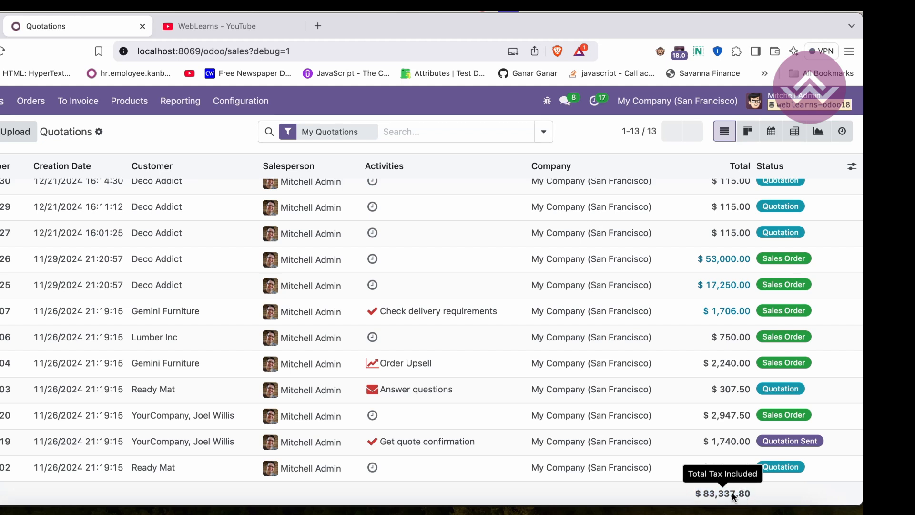
- Examine the Quotations footer total, then the Invoices $124,500.00 tax-excluded total
double_click(706, 493)
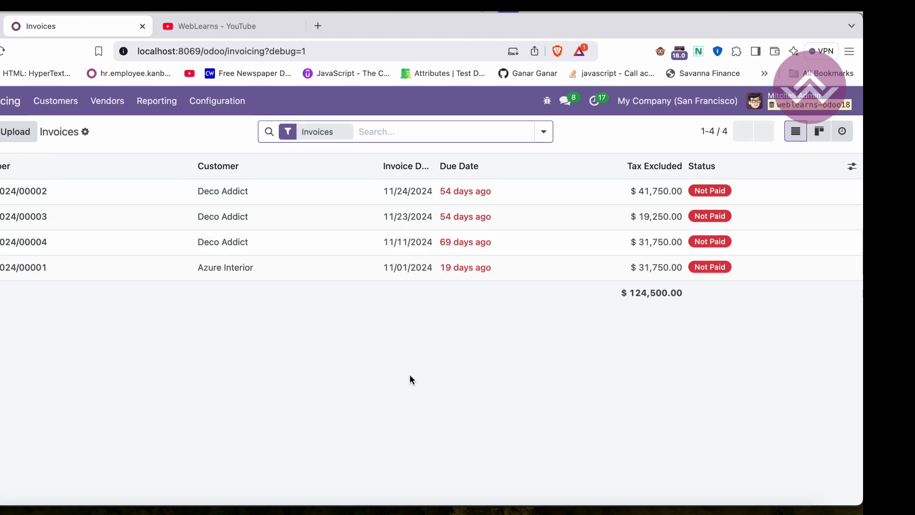
double_click(651, 292)
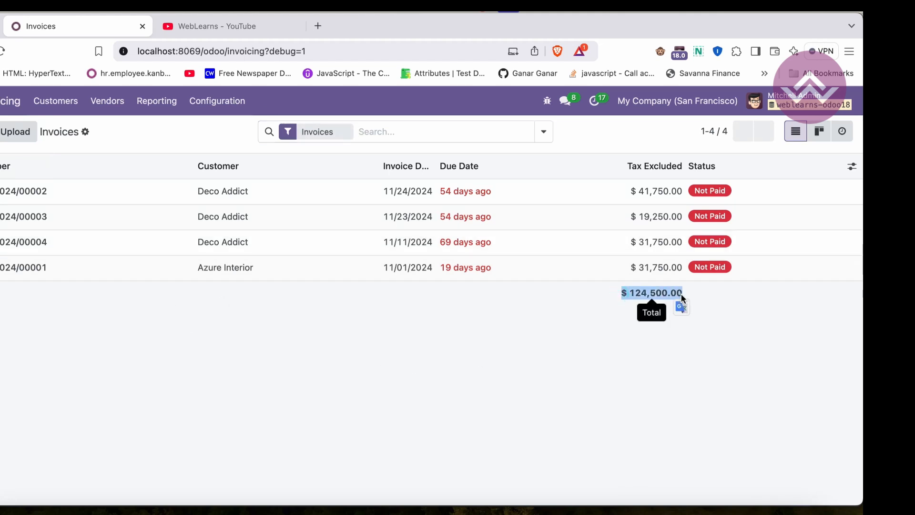